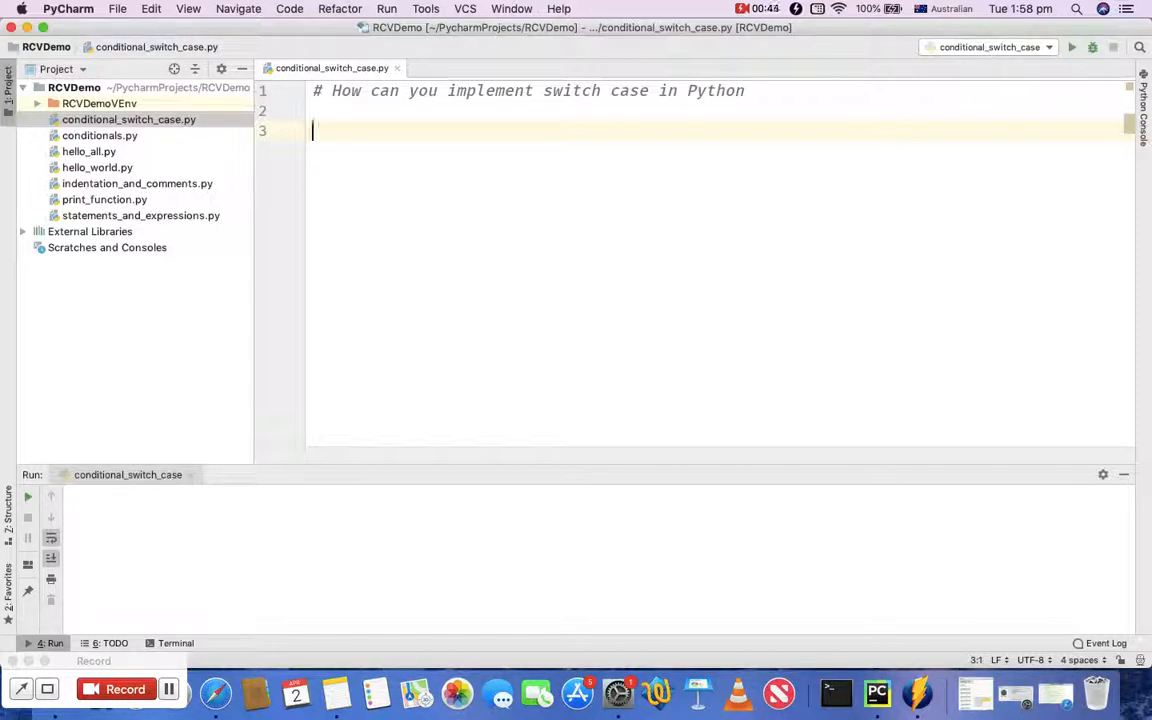
Assign x = 2 at the top of the script.
type("x =")
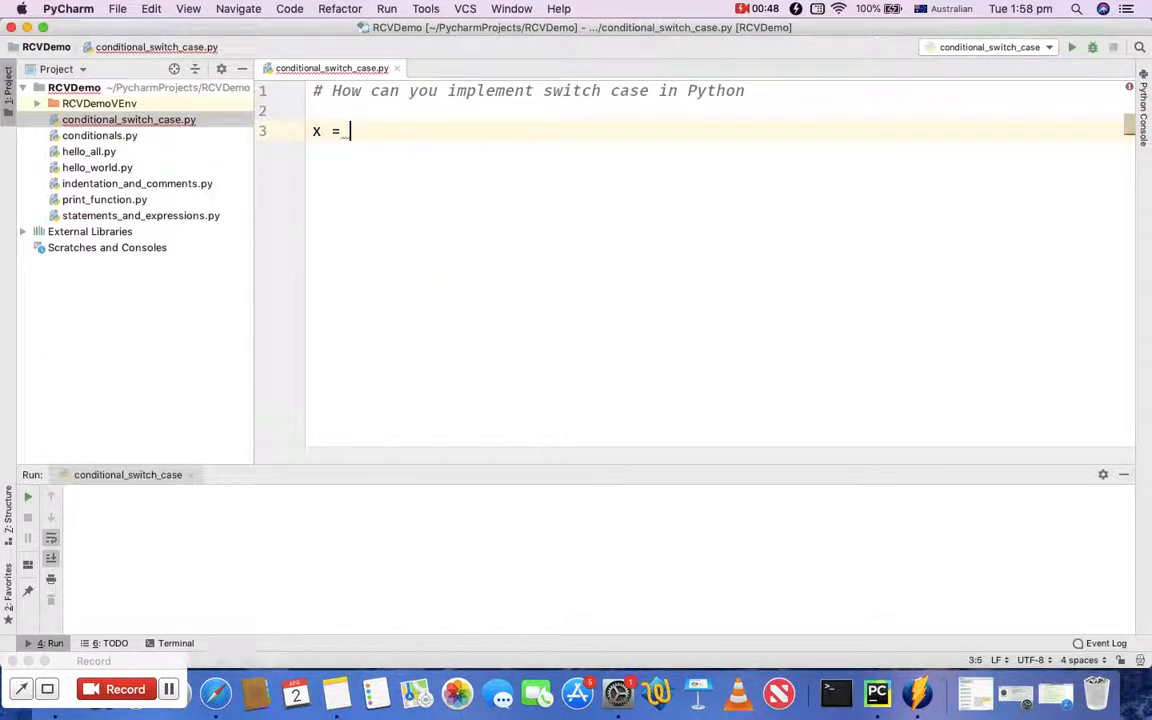
type("2")
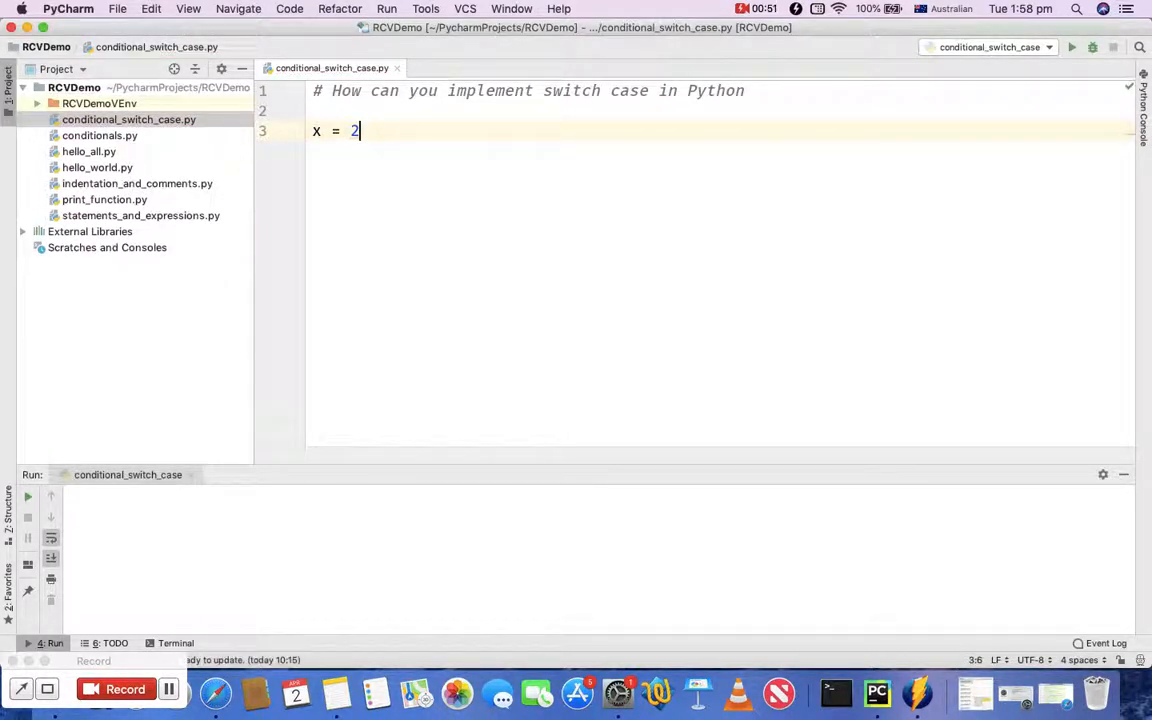
key("enter")
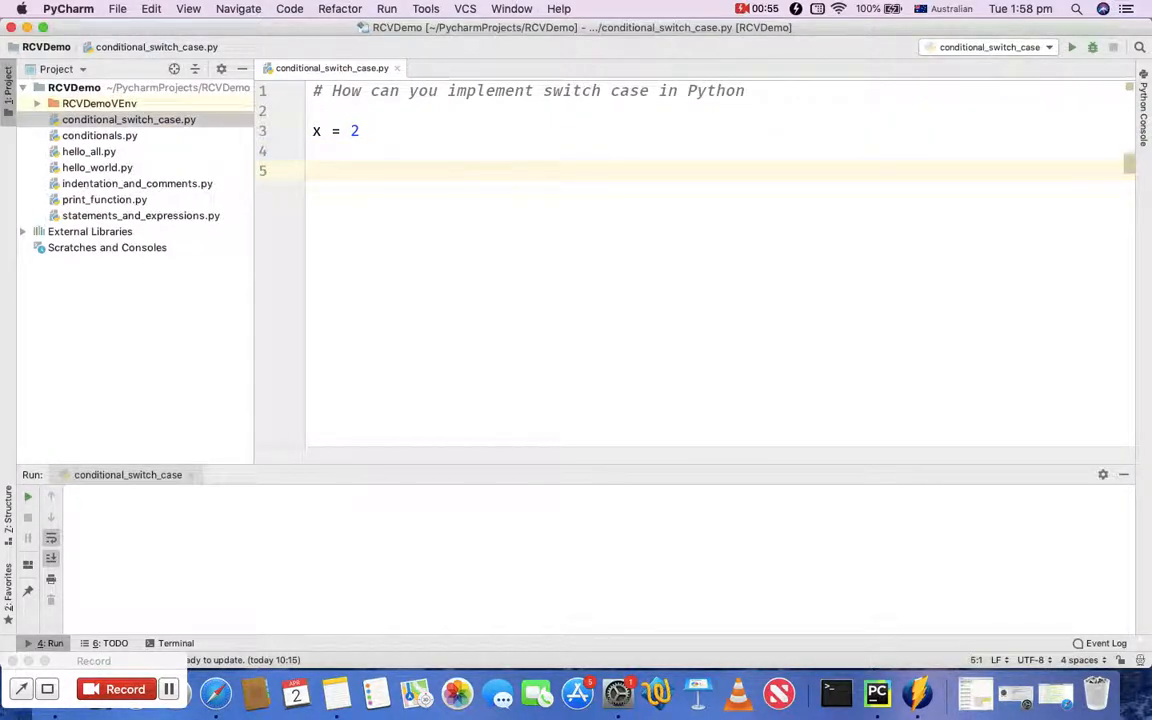
Add an if x == 1 branch that prints "In one block".
type("if")
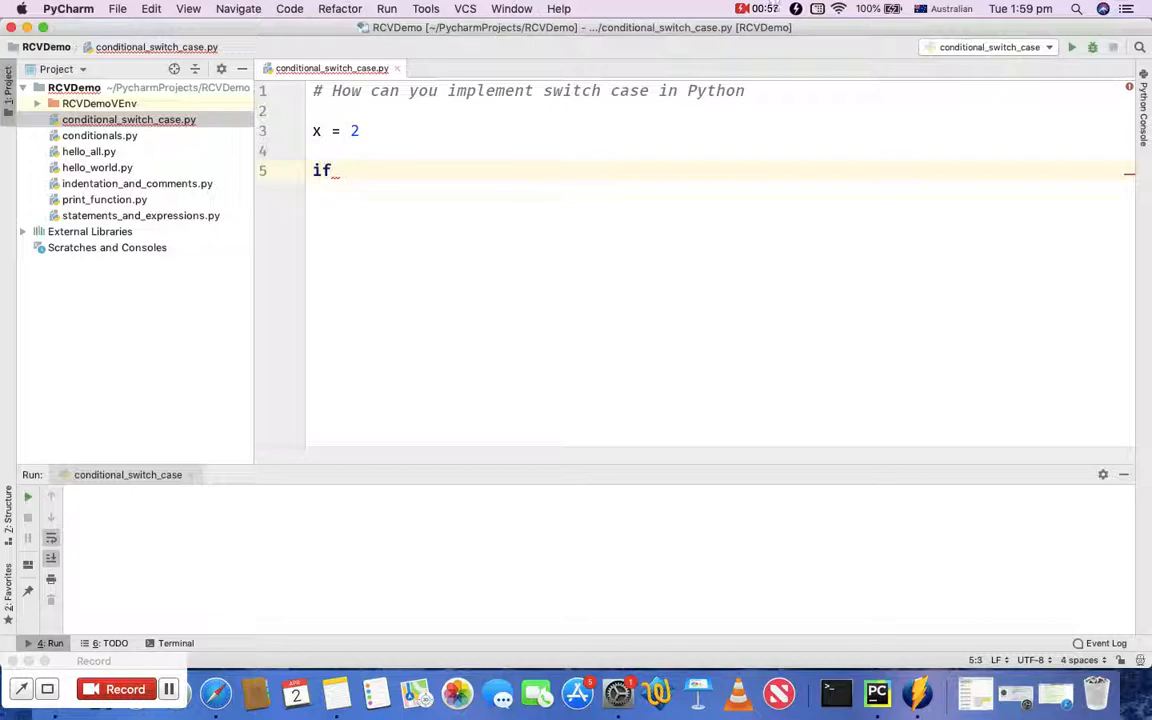
type("x")
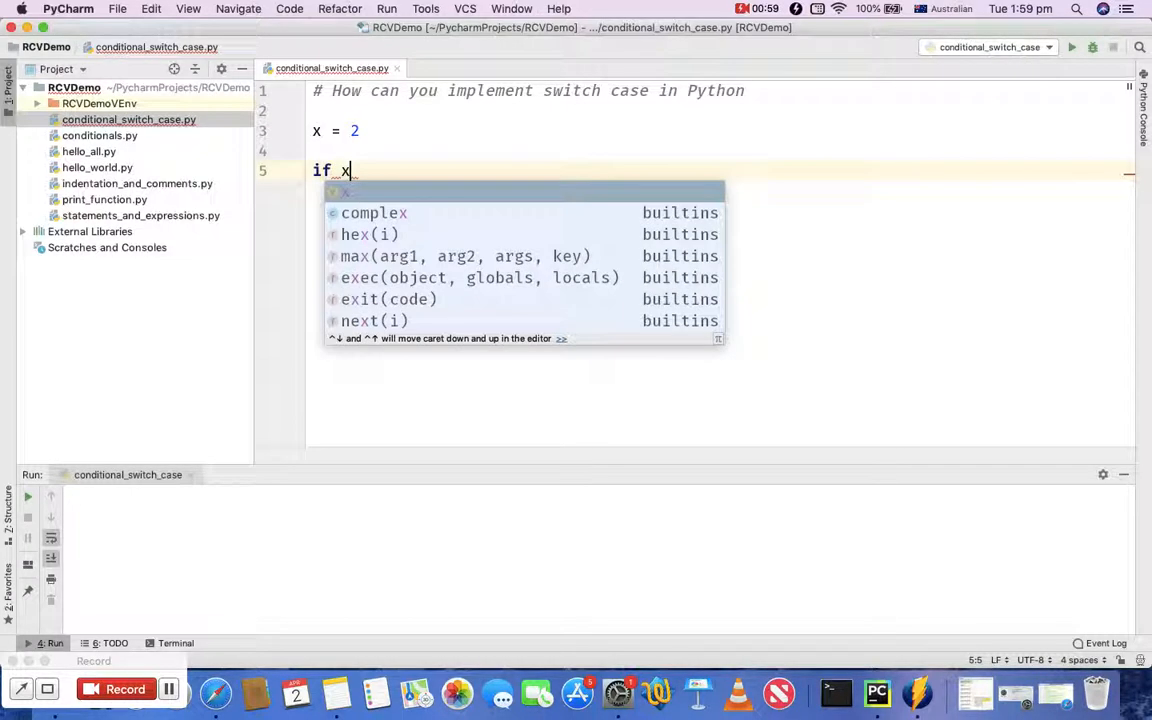
key("Escape")
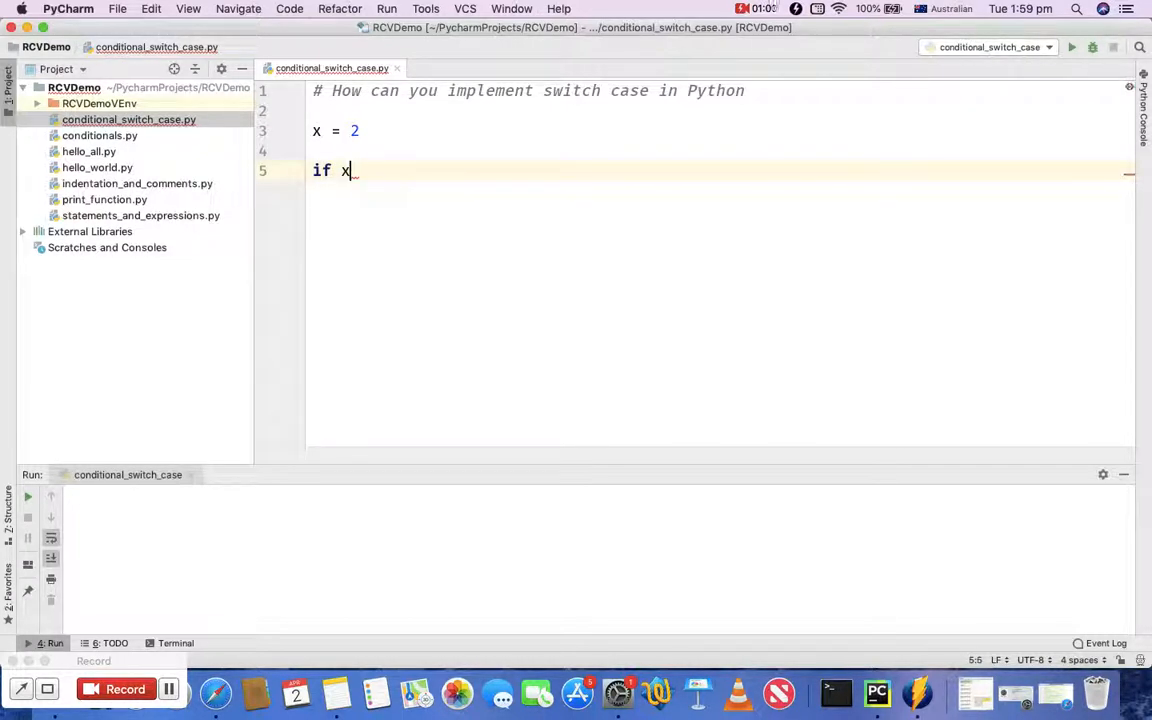
type("== 1")
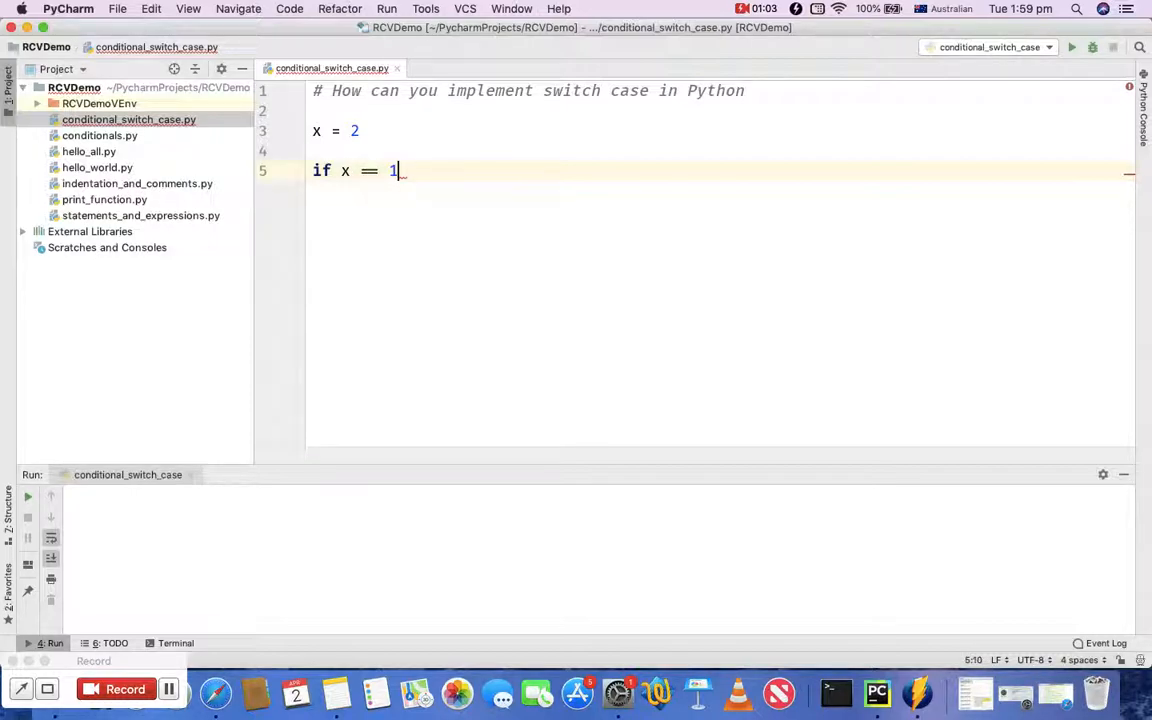
type("print(")
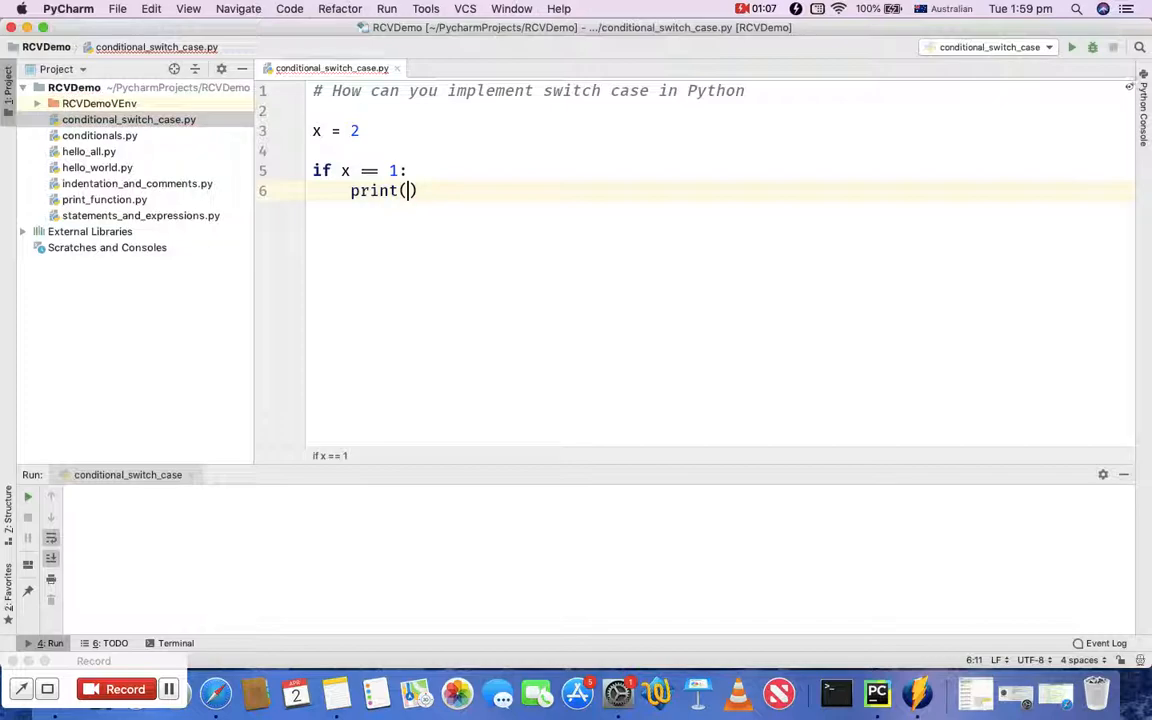
type("\"In")
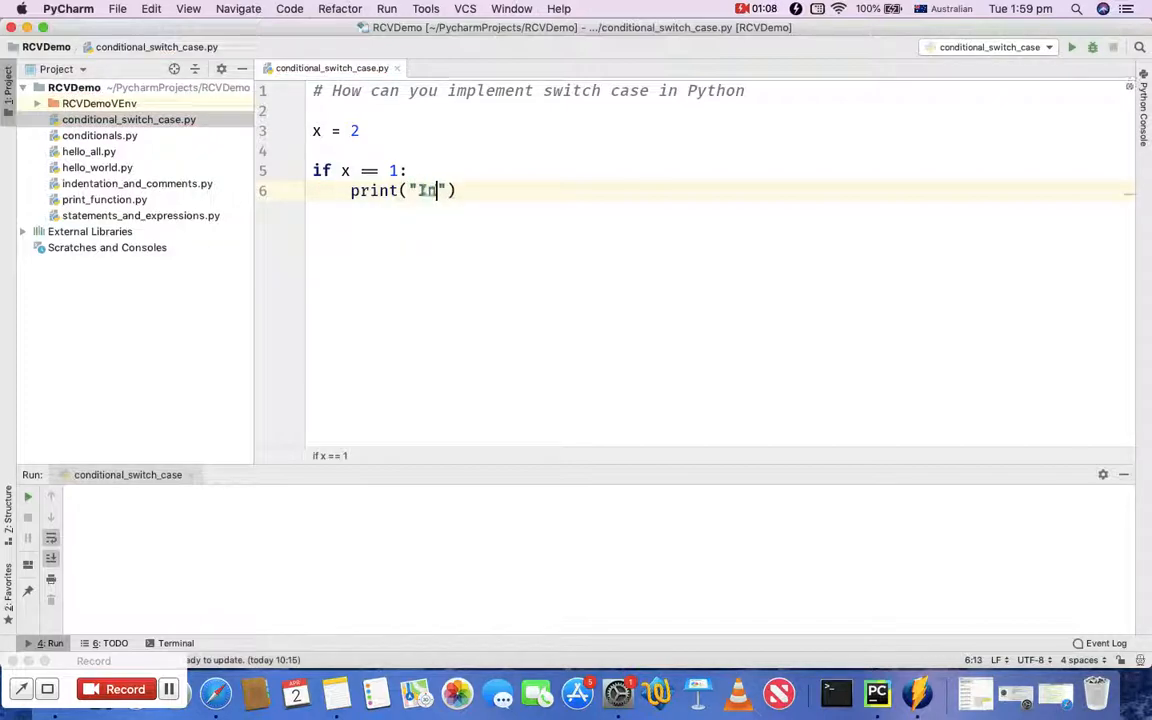
type("one bl")
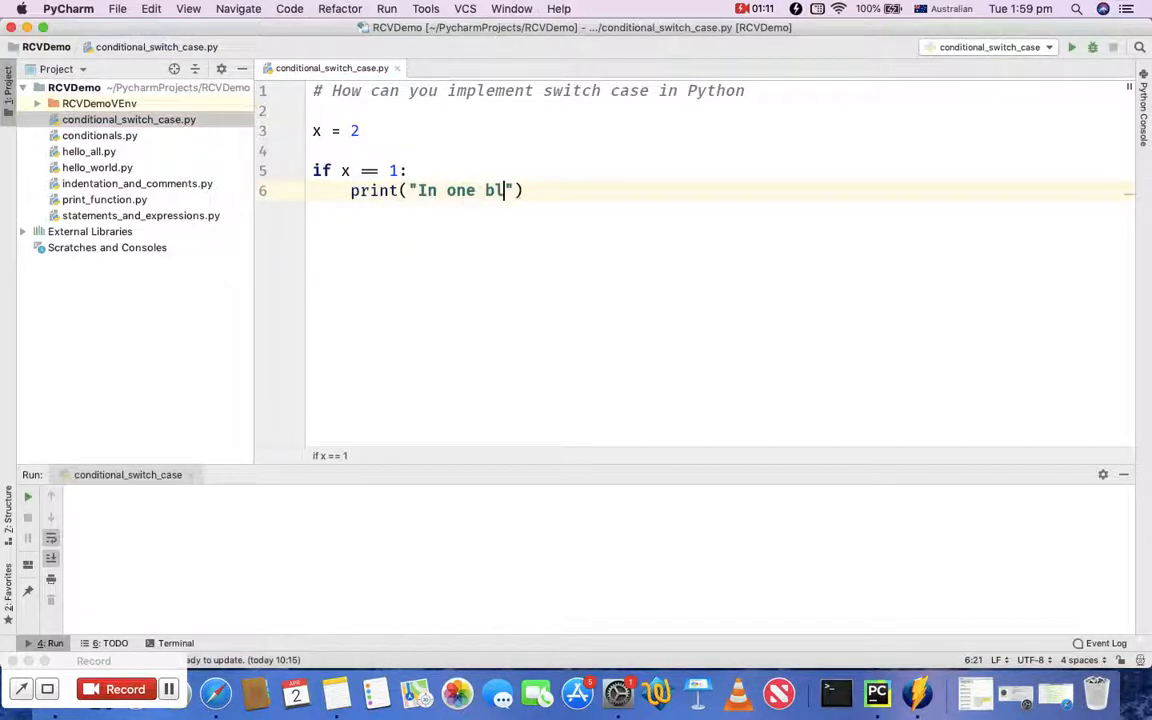
type("ock")
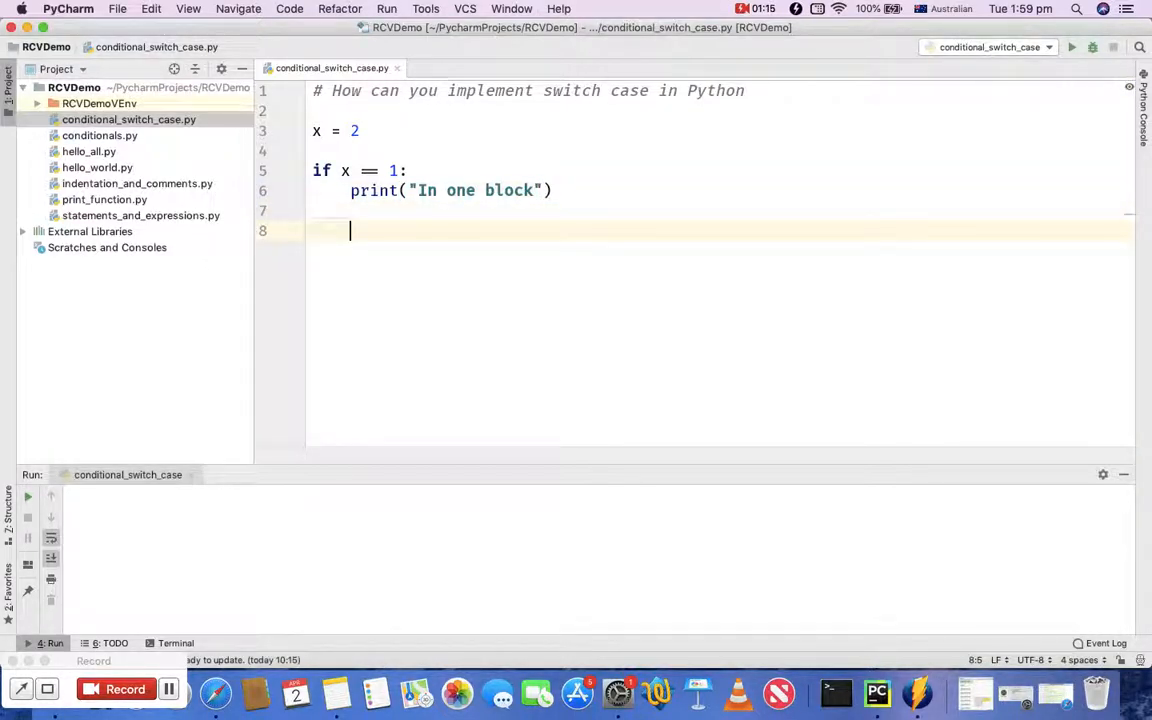
Add an elif x == 2 branch that prints 'in two block'.
type("elif")
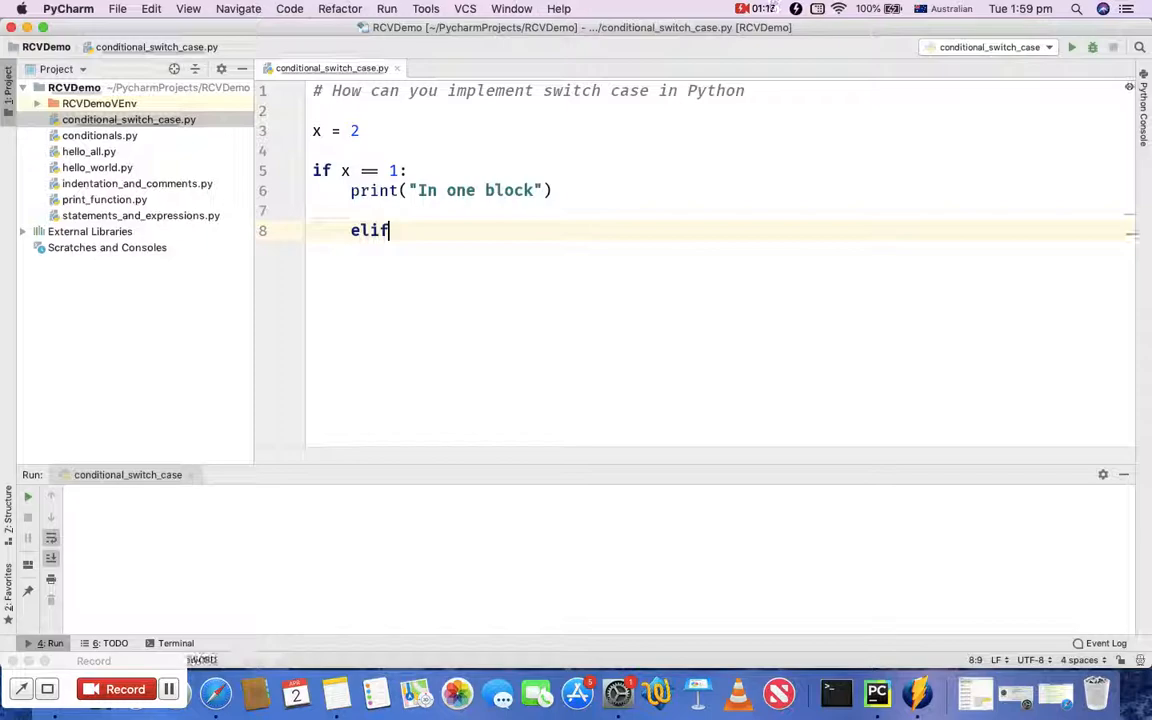
type("x ==")
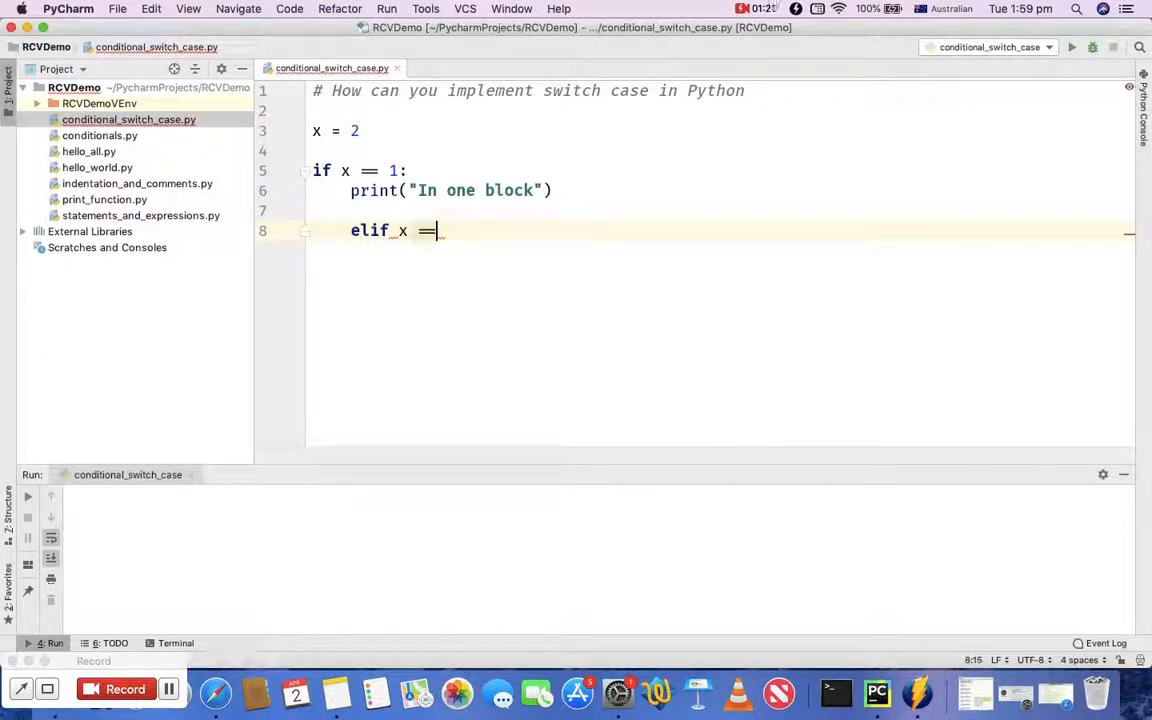
type("2:")
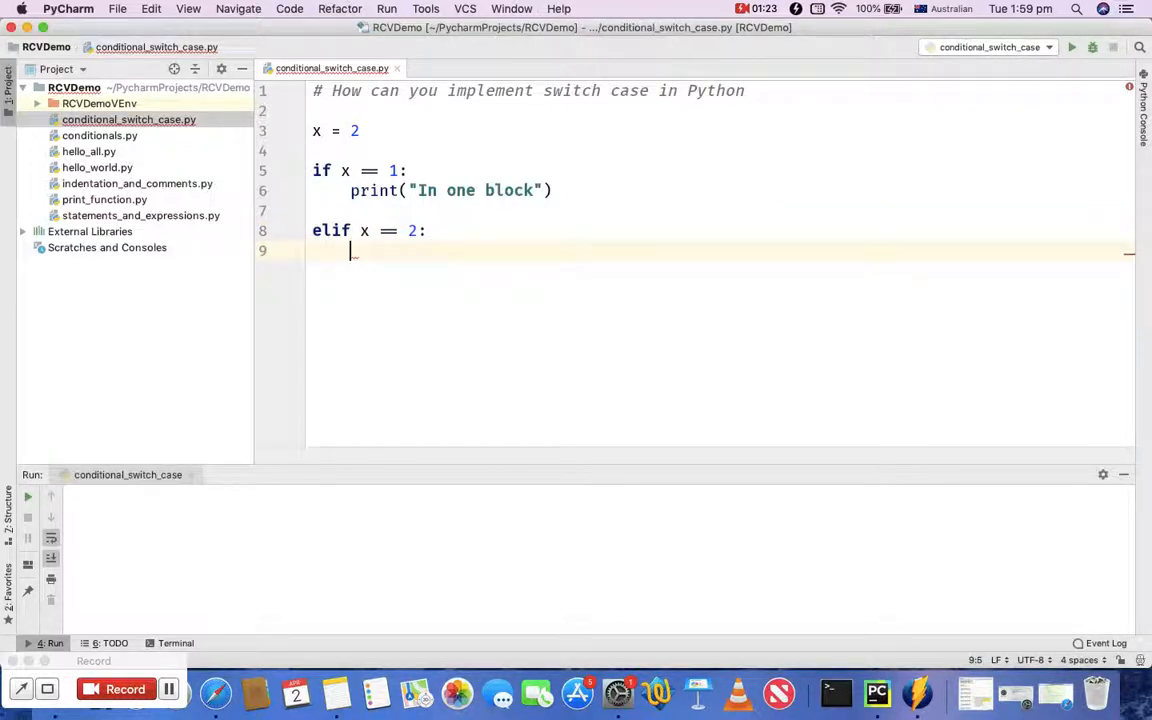
type("print(")
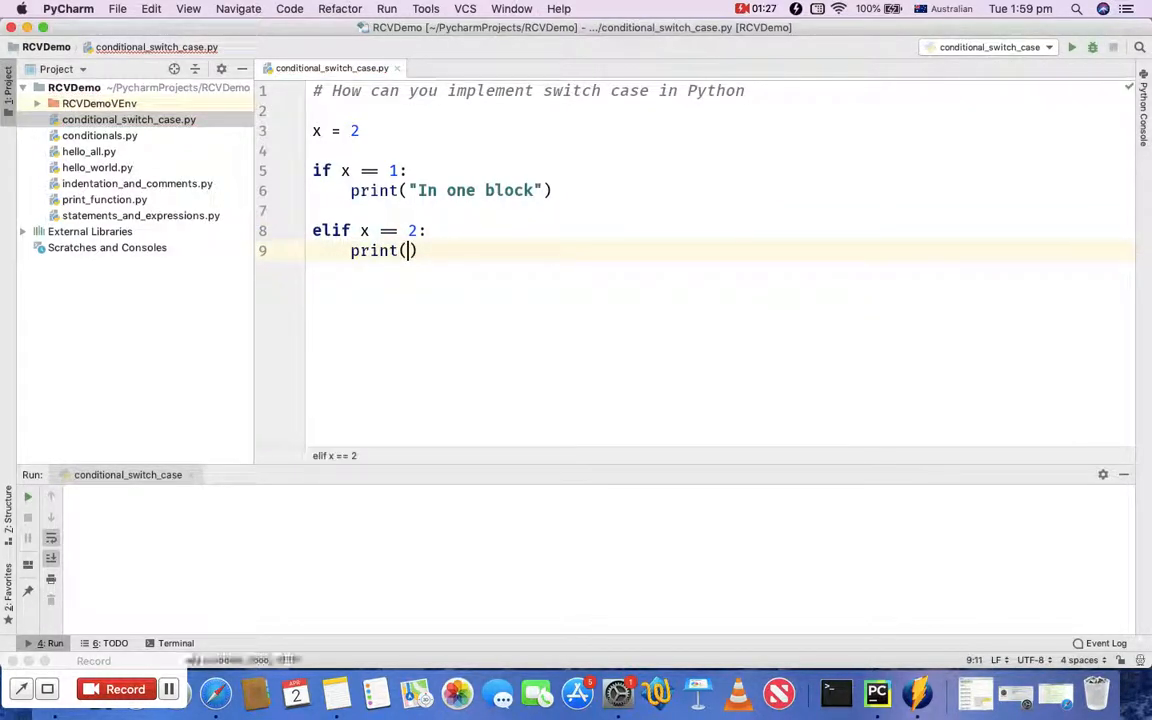
type("'")
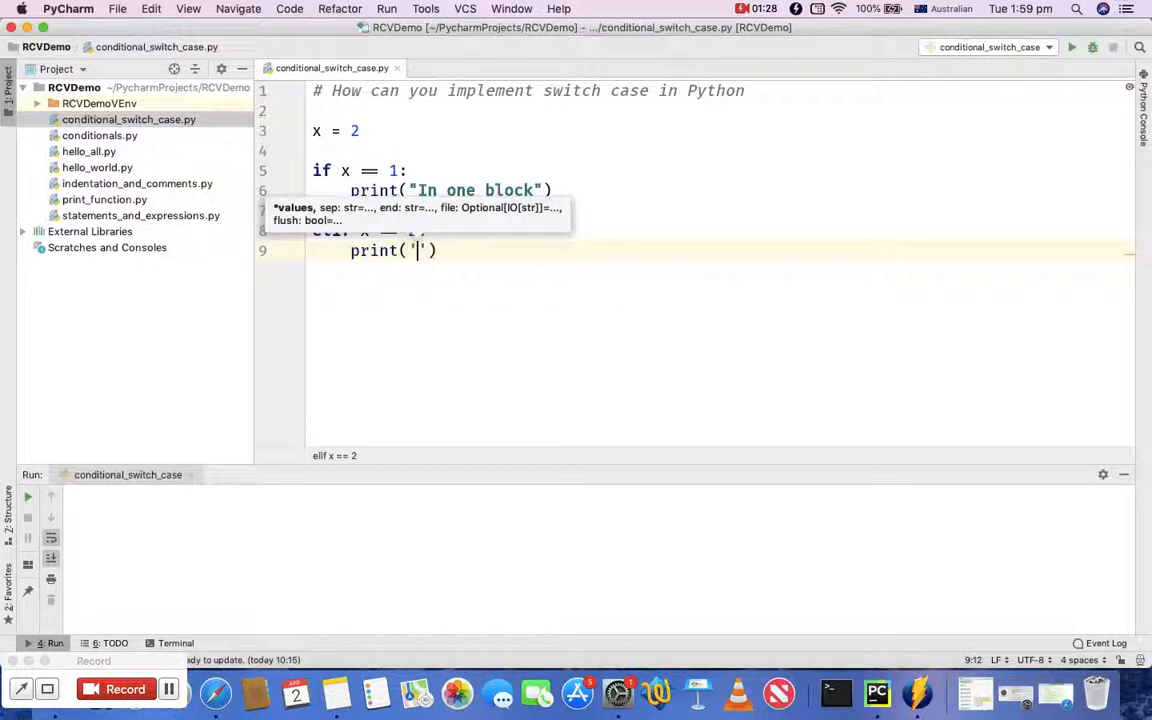
type("in tw")
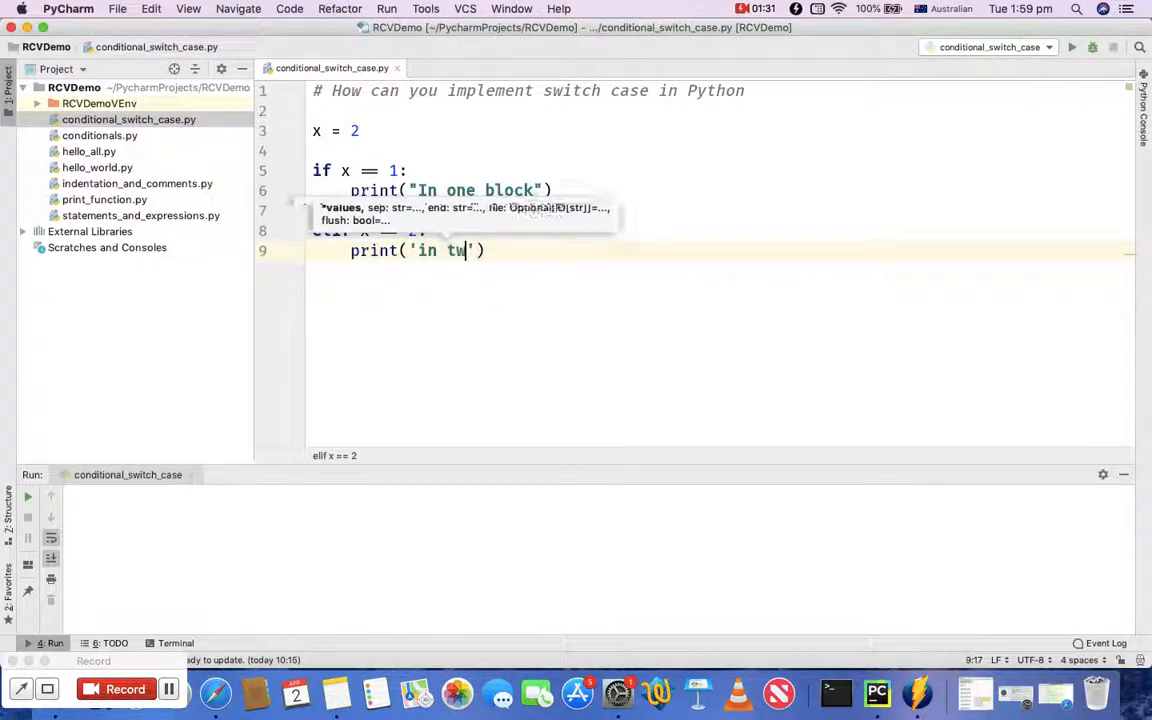
type("o block")
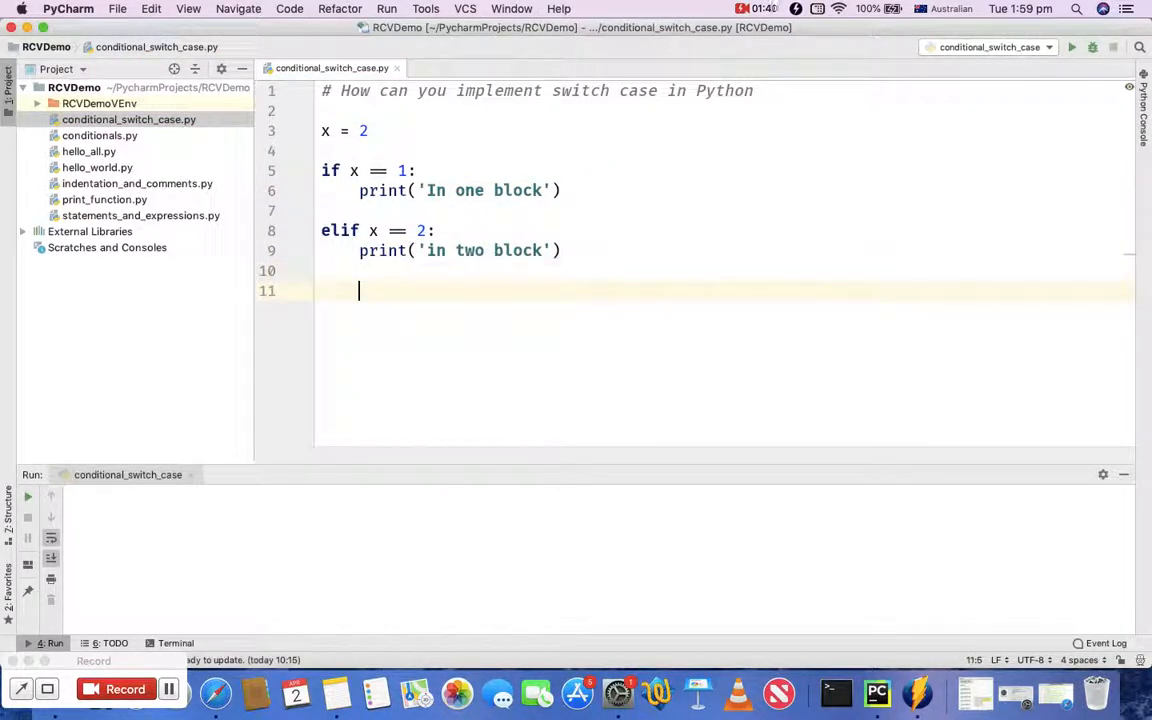
Add an elif x == 3 branch that prints 'in three block'.
type("elif x == 3:")
type("pri")
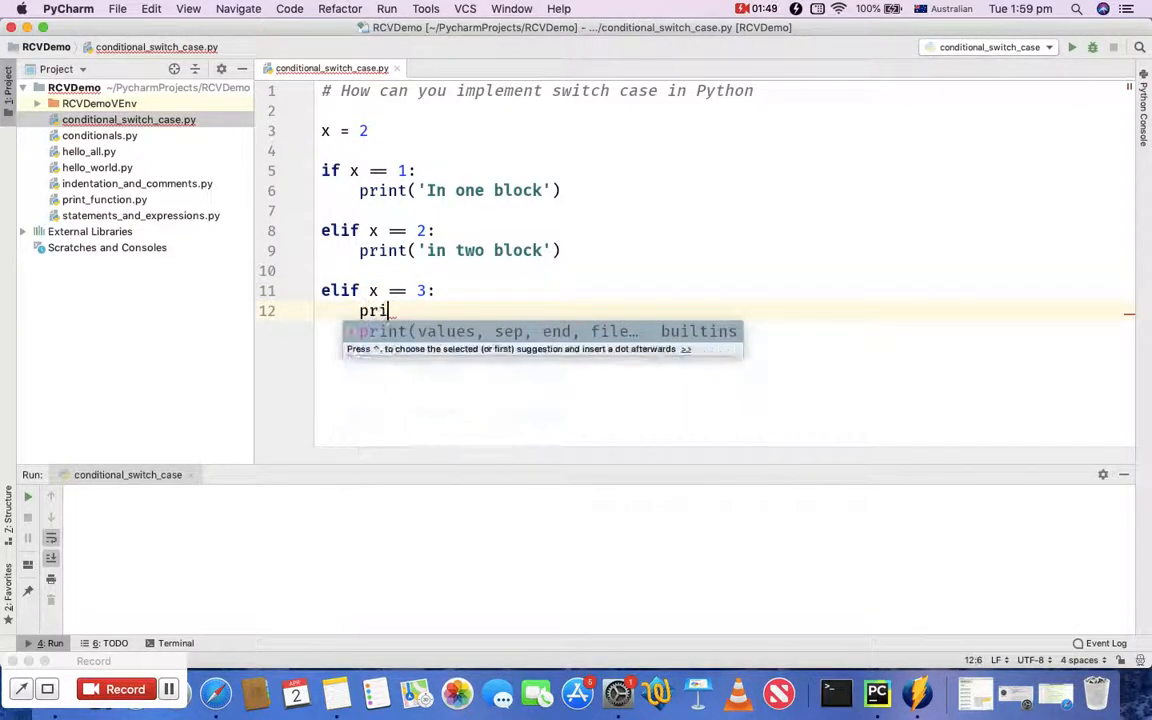
key("Tab")
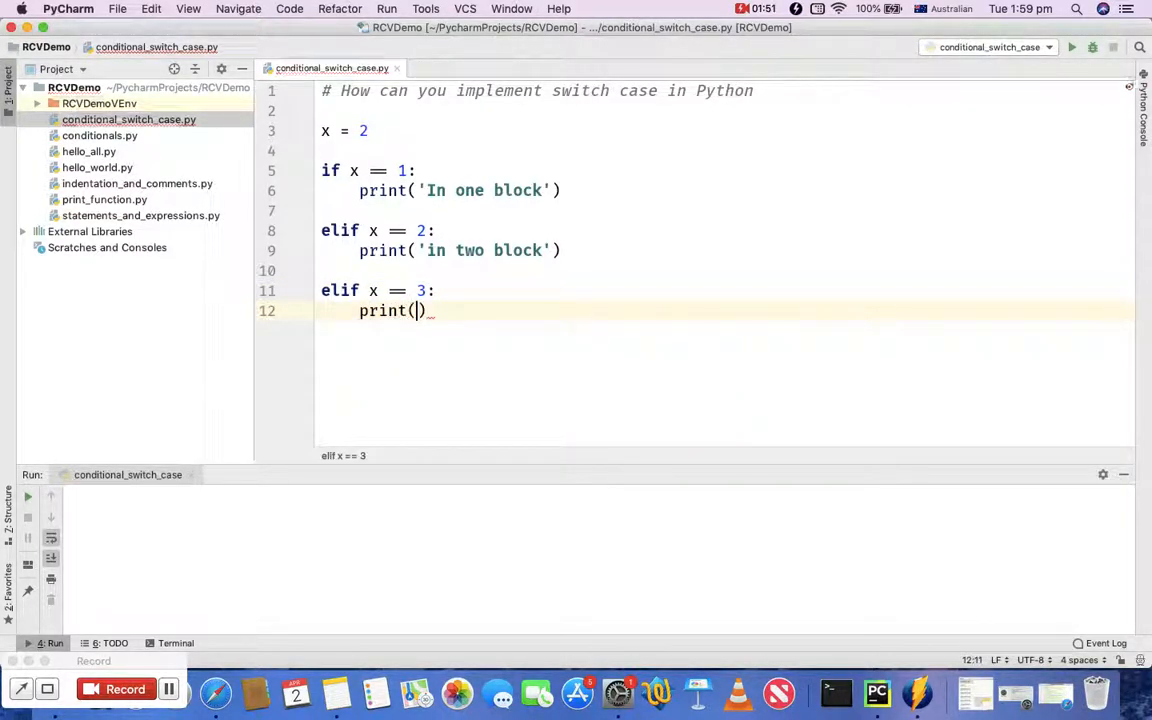
type("''")
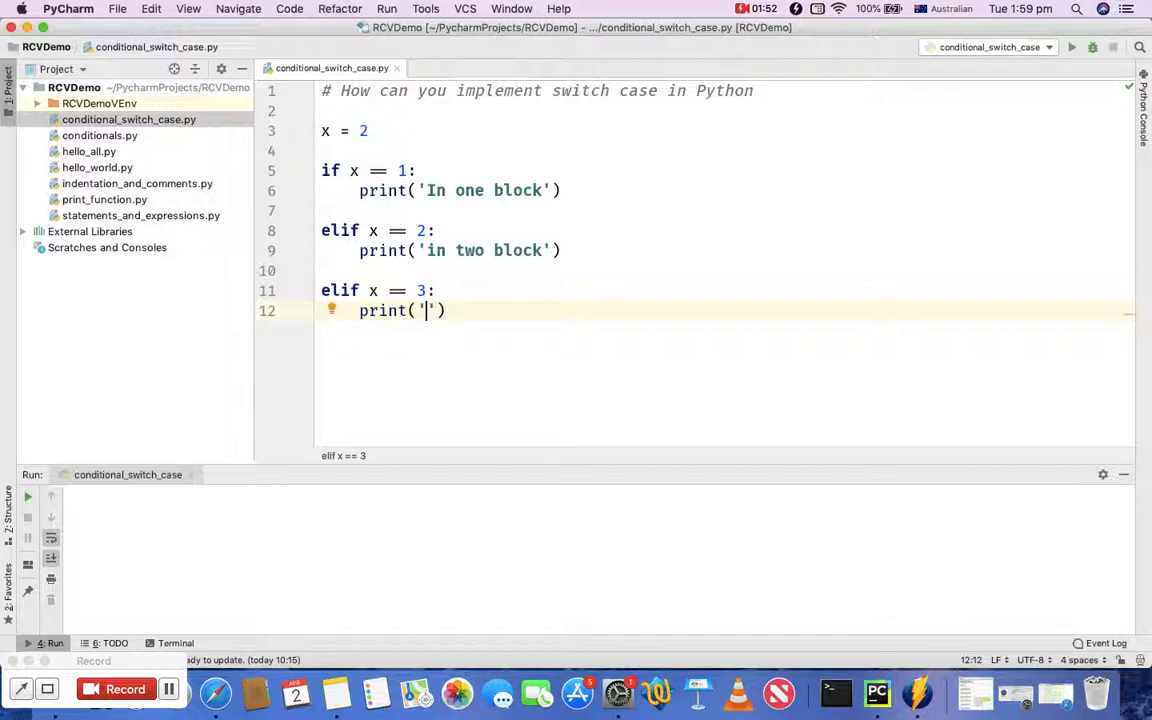
type("in three")
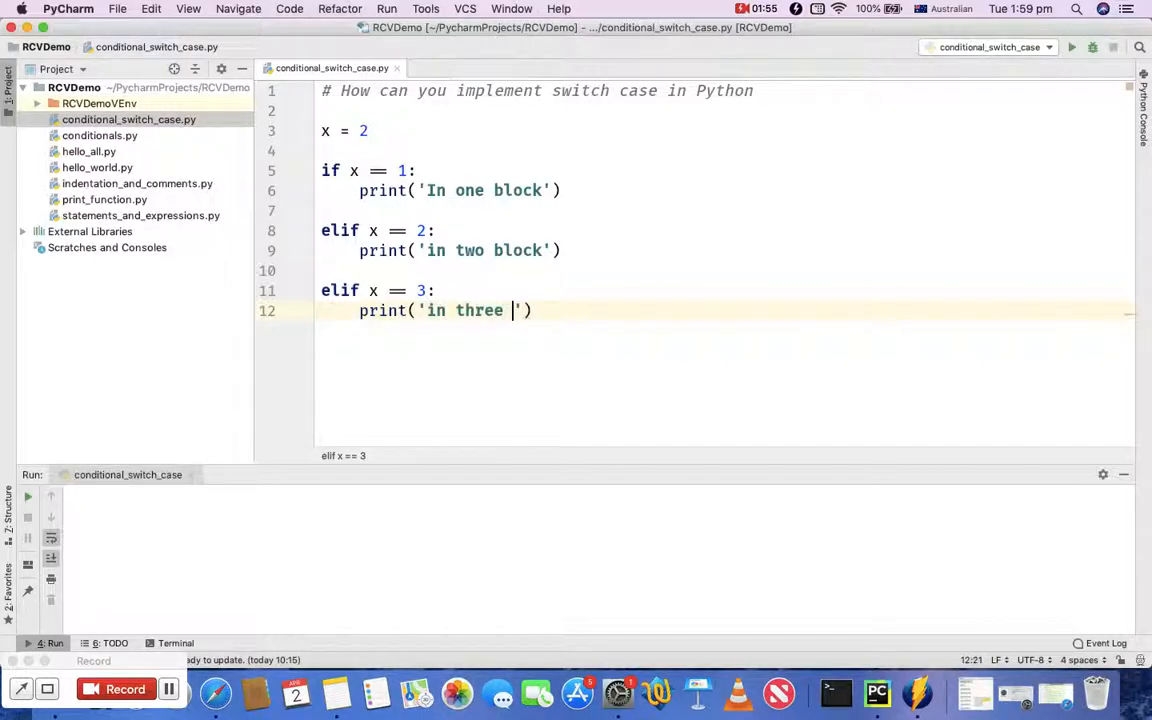
type("block")
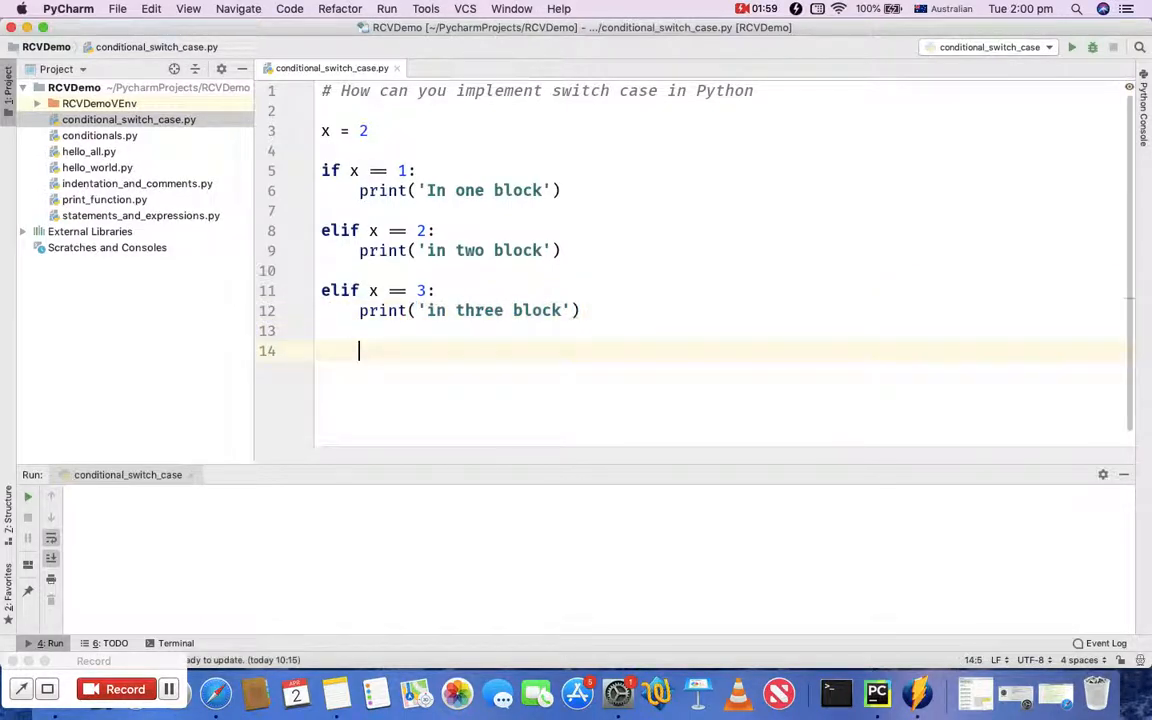
Close the chain with an else branch printing 'none evaluated to true'.
type("else:")
type("print('")
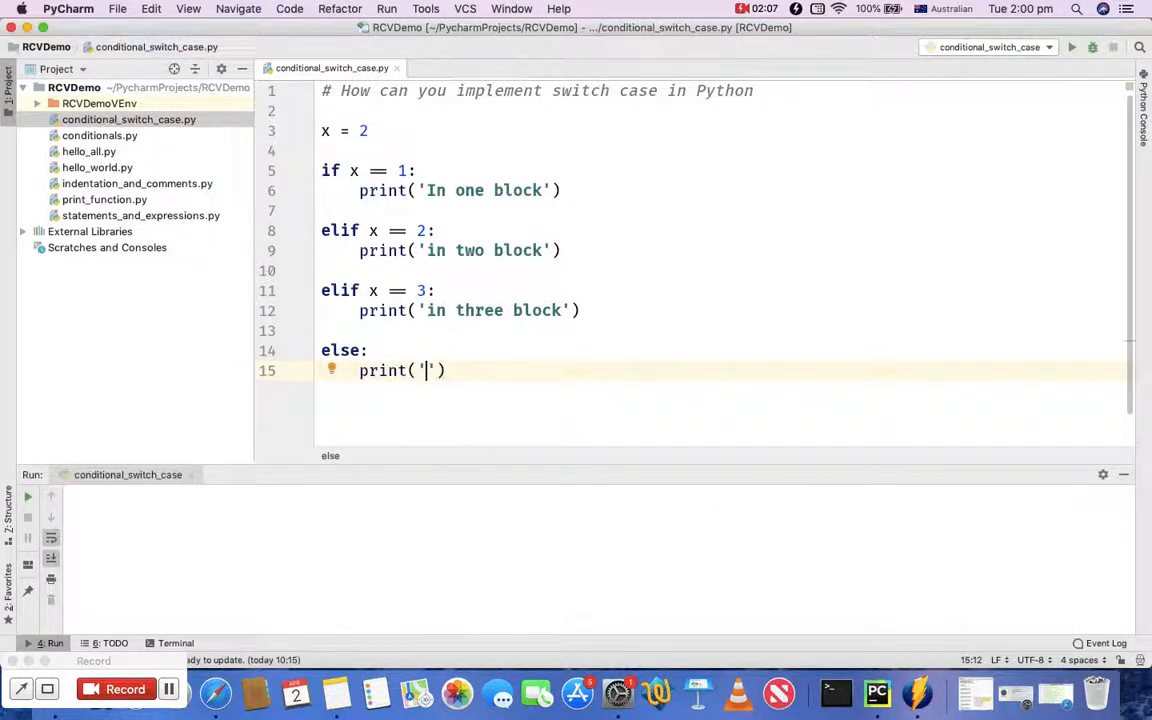
type("none")
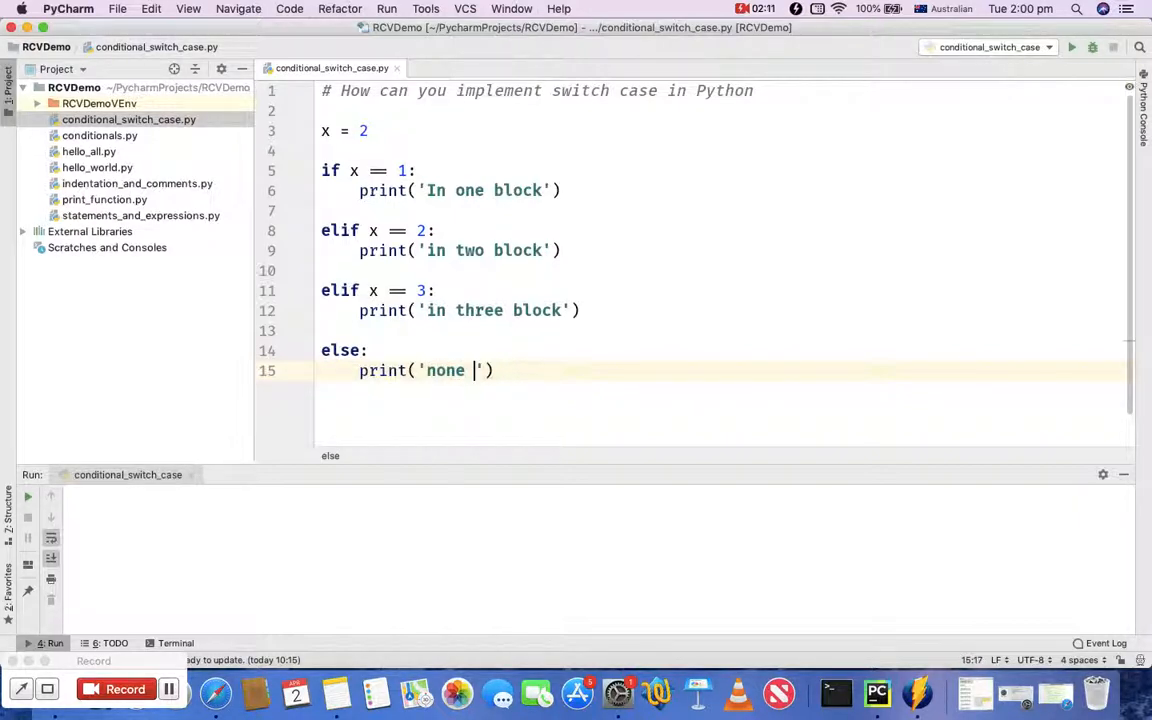
type("evaluated to")
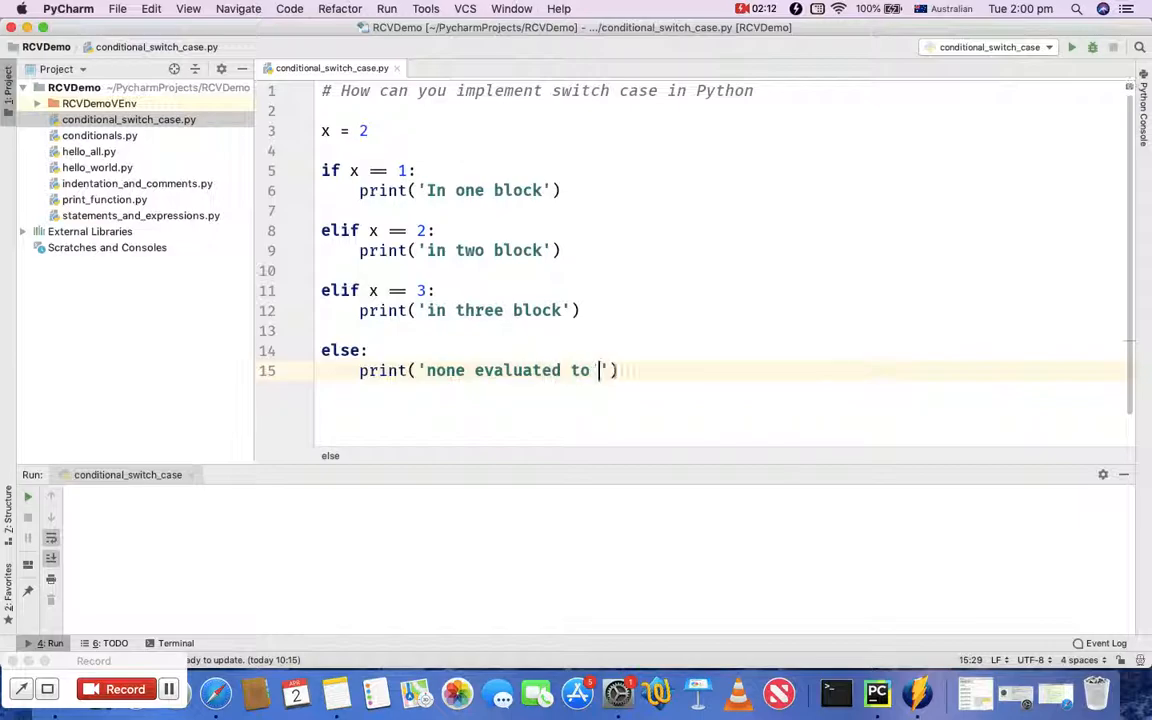
type("true")
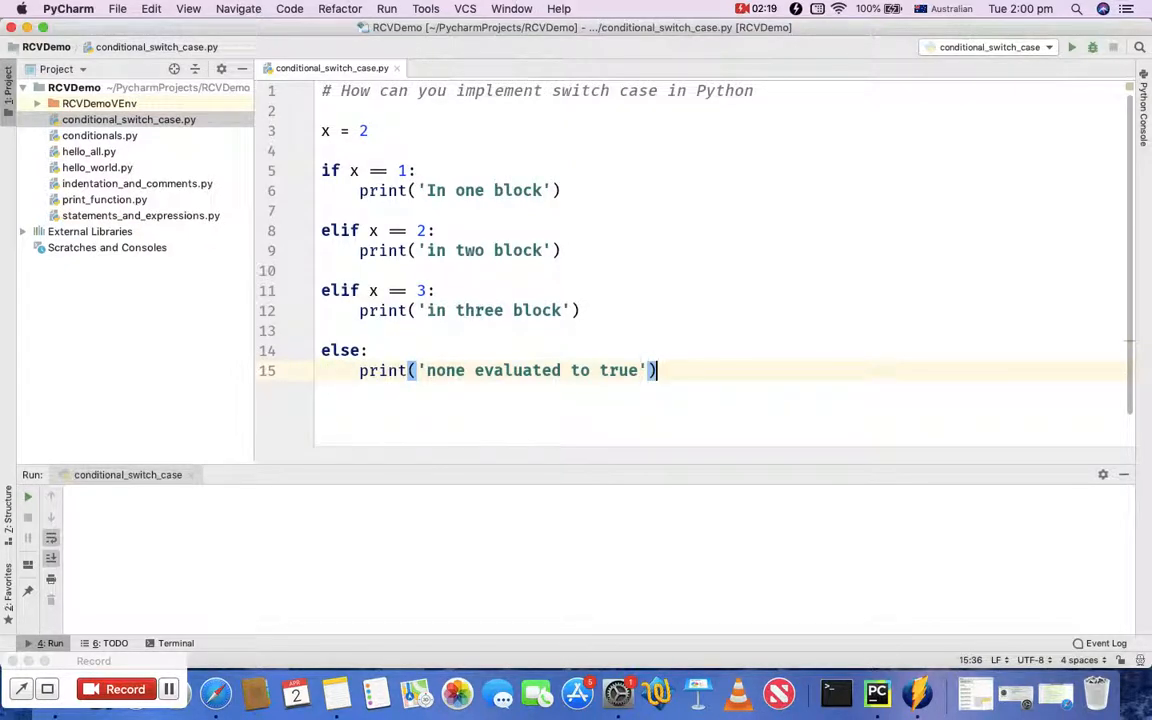
key("enter")
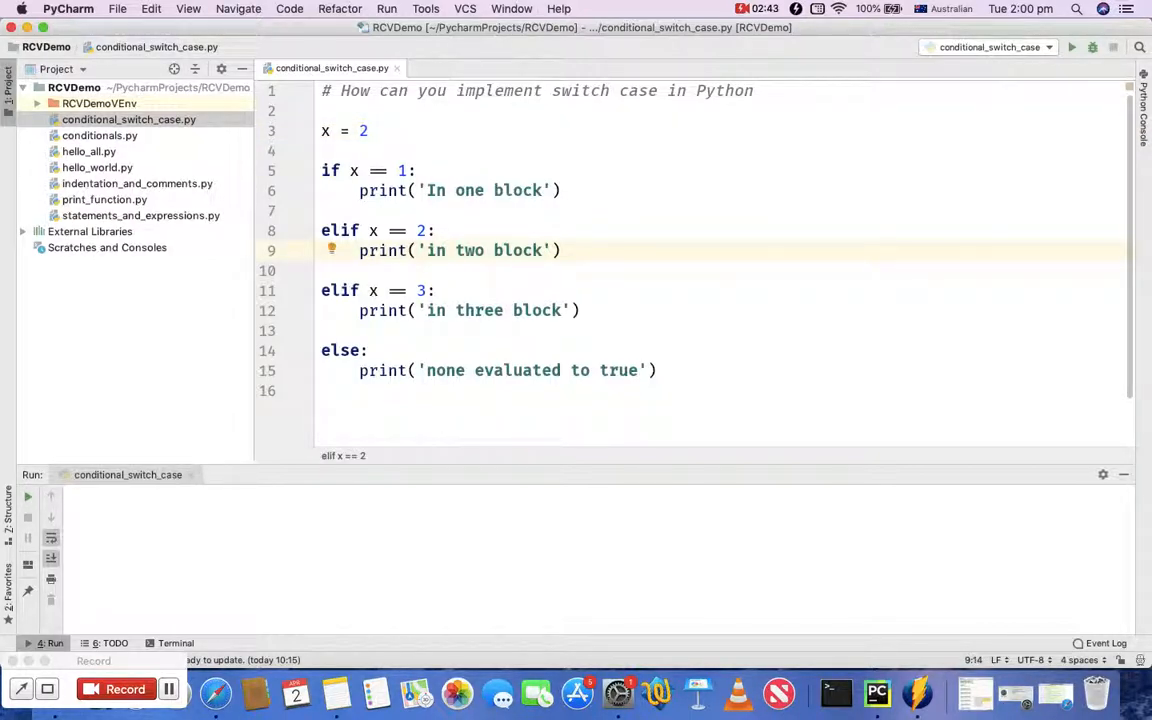
triple_click(460, 250)
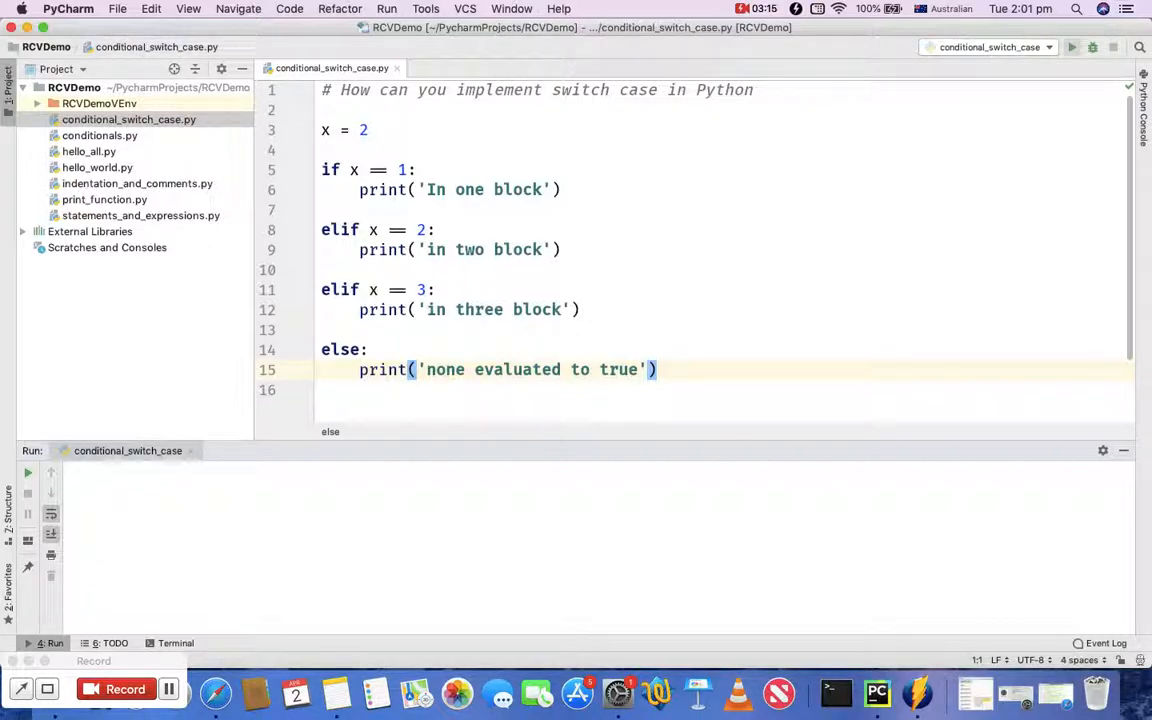
Run conditional_switch_case so the console prints 'in two block'.
left_click(1071, 47)
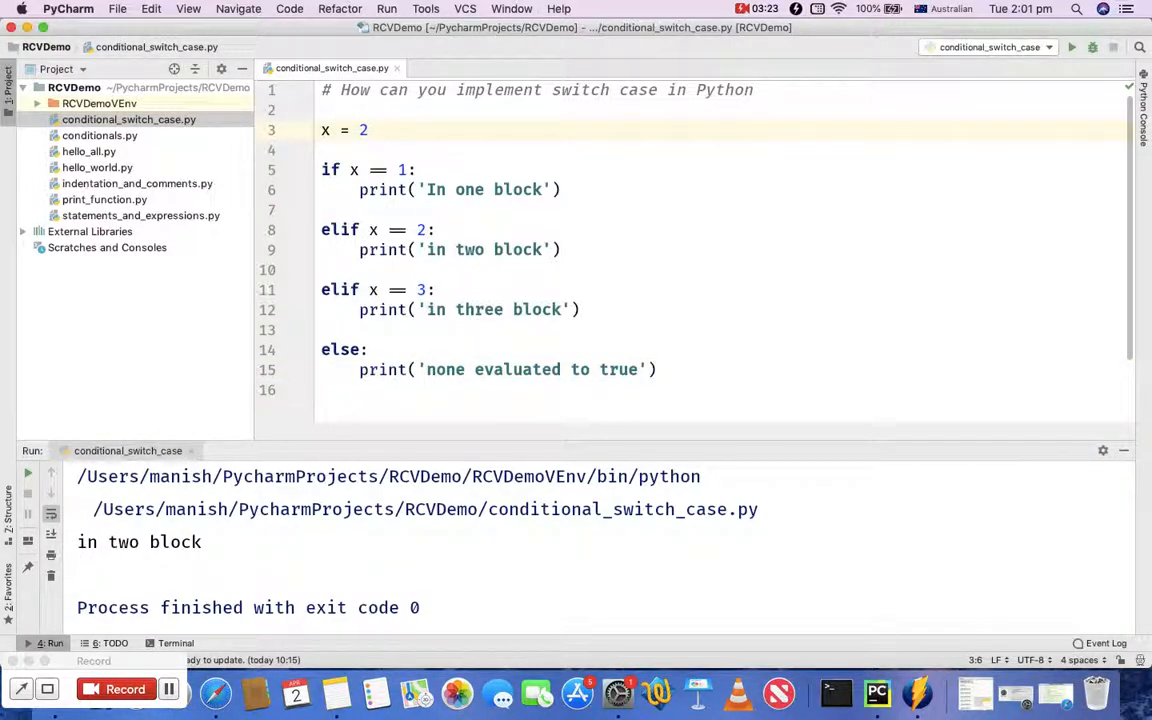
Change x to 23 and rerun so the console prints 'none evaluated to true'.
type("3")
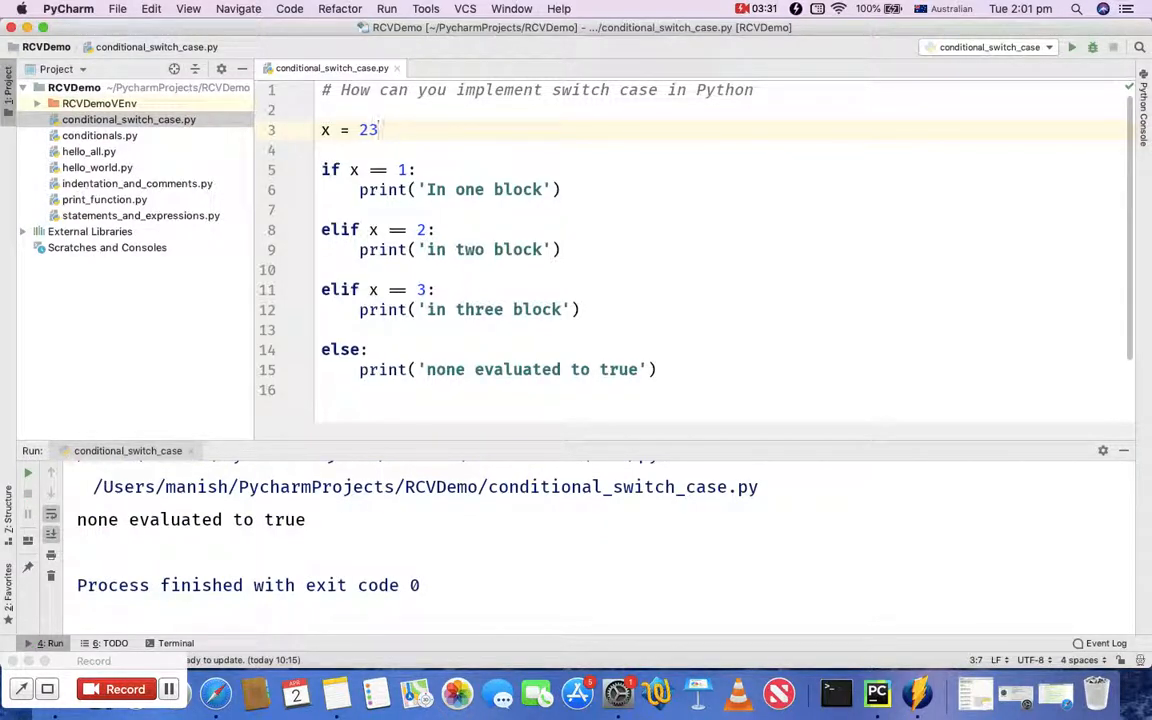
left_click(330, 169)
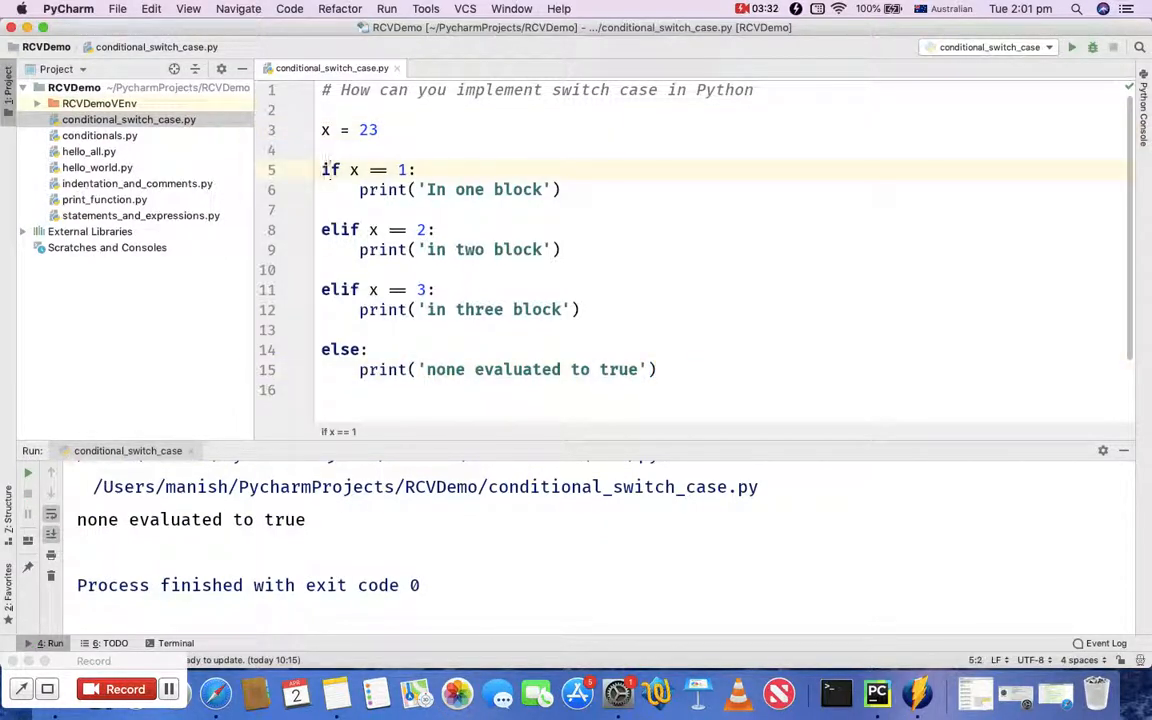